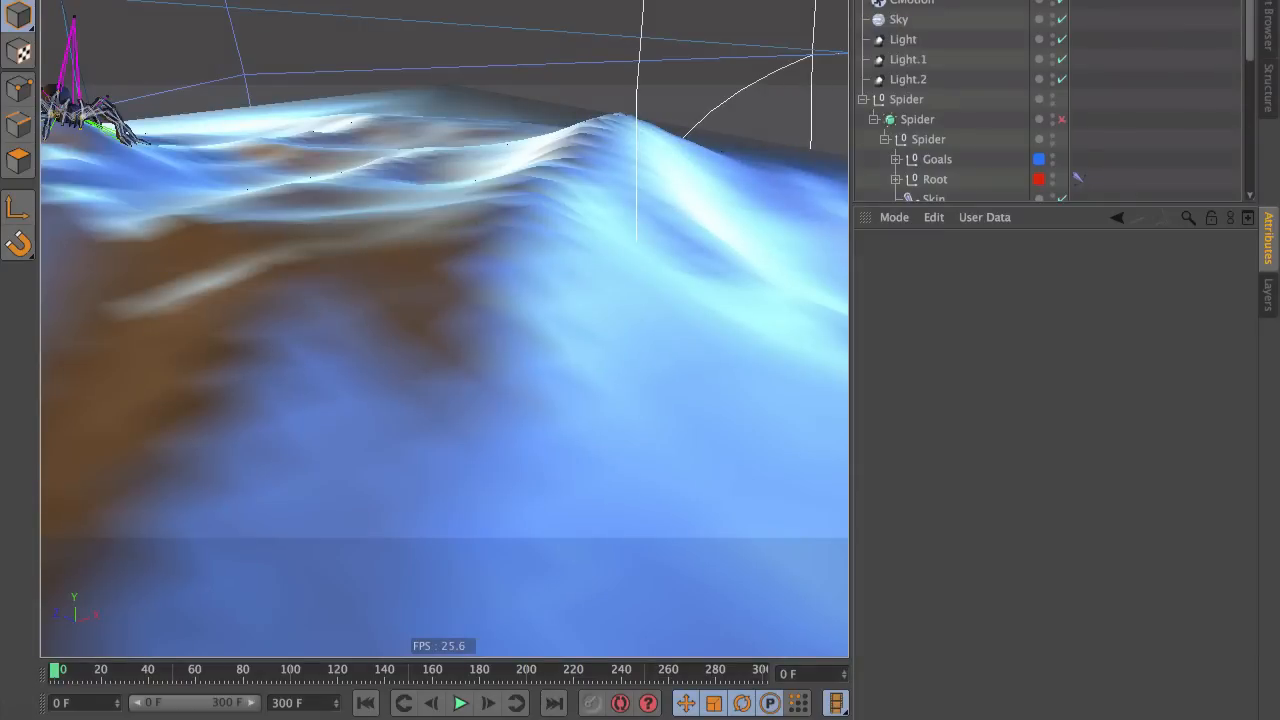
- Play the spider walk across the landscape and stop near frame 169
left_click(460, 703)
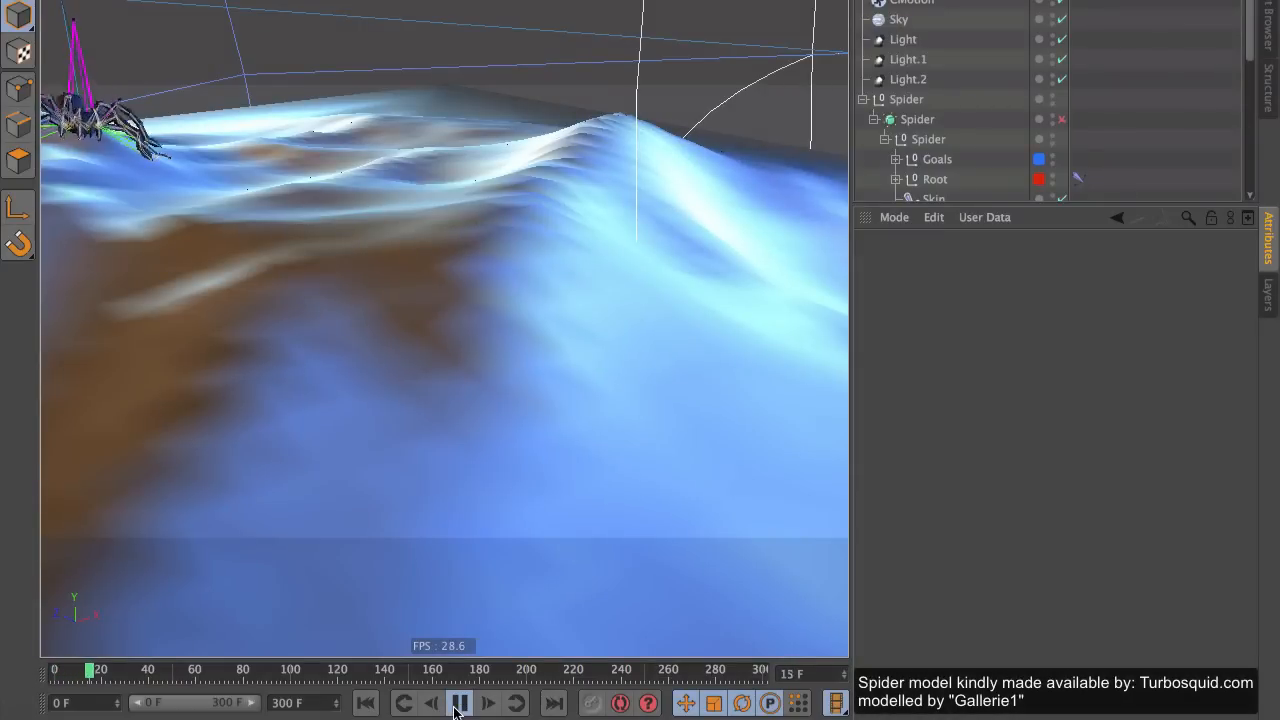
left_click(459, 703)
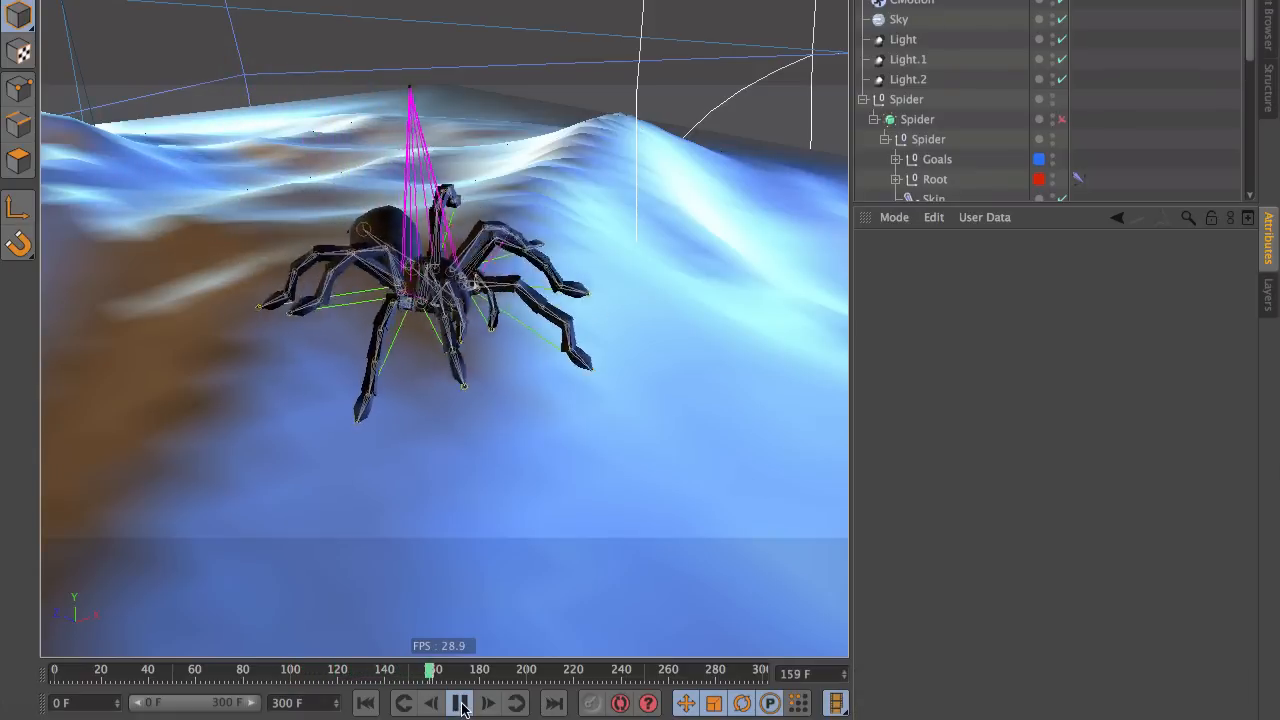
left_click(461, 703)
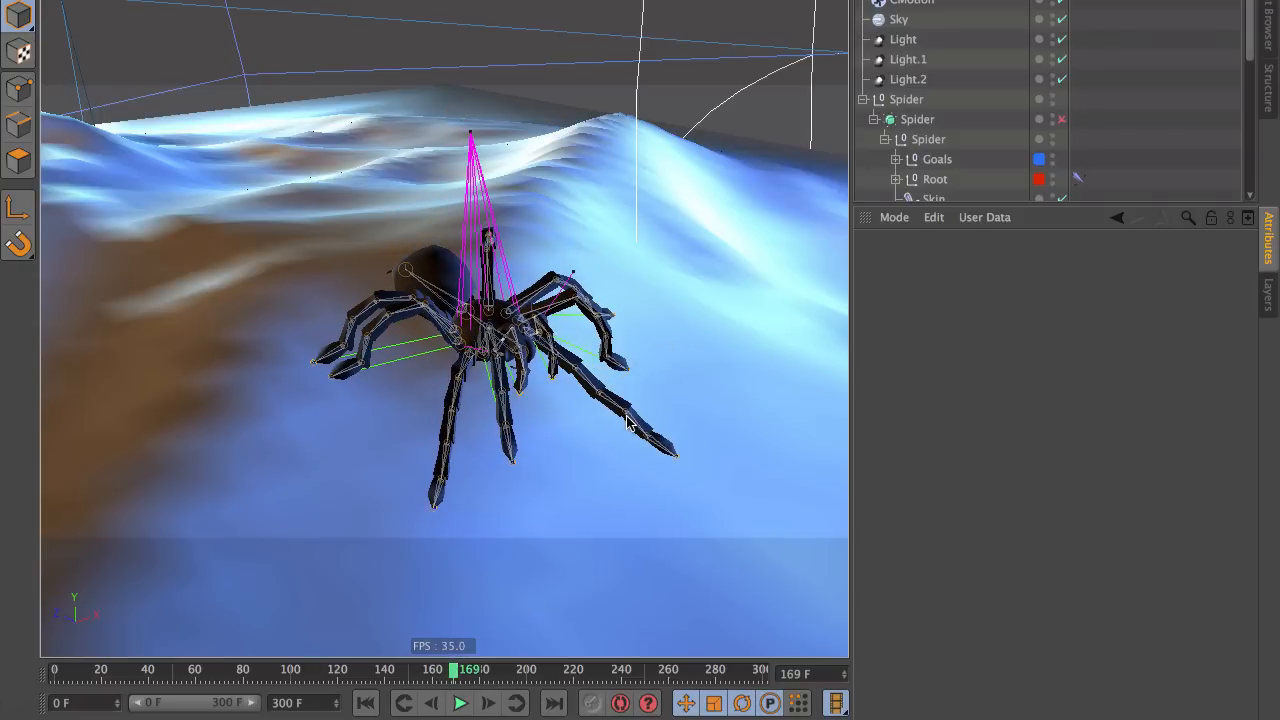
mouse_move(643, 418)
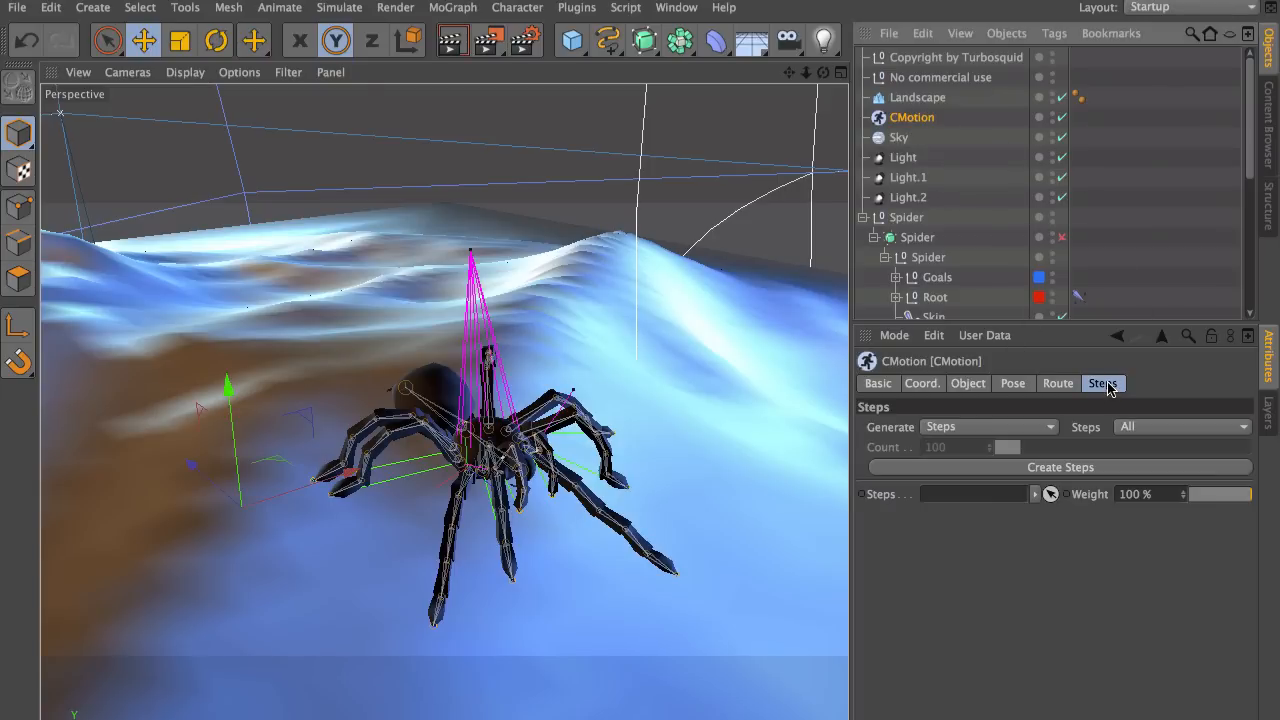
mouse_move(1063, 474)
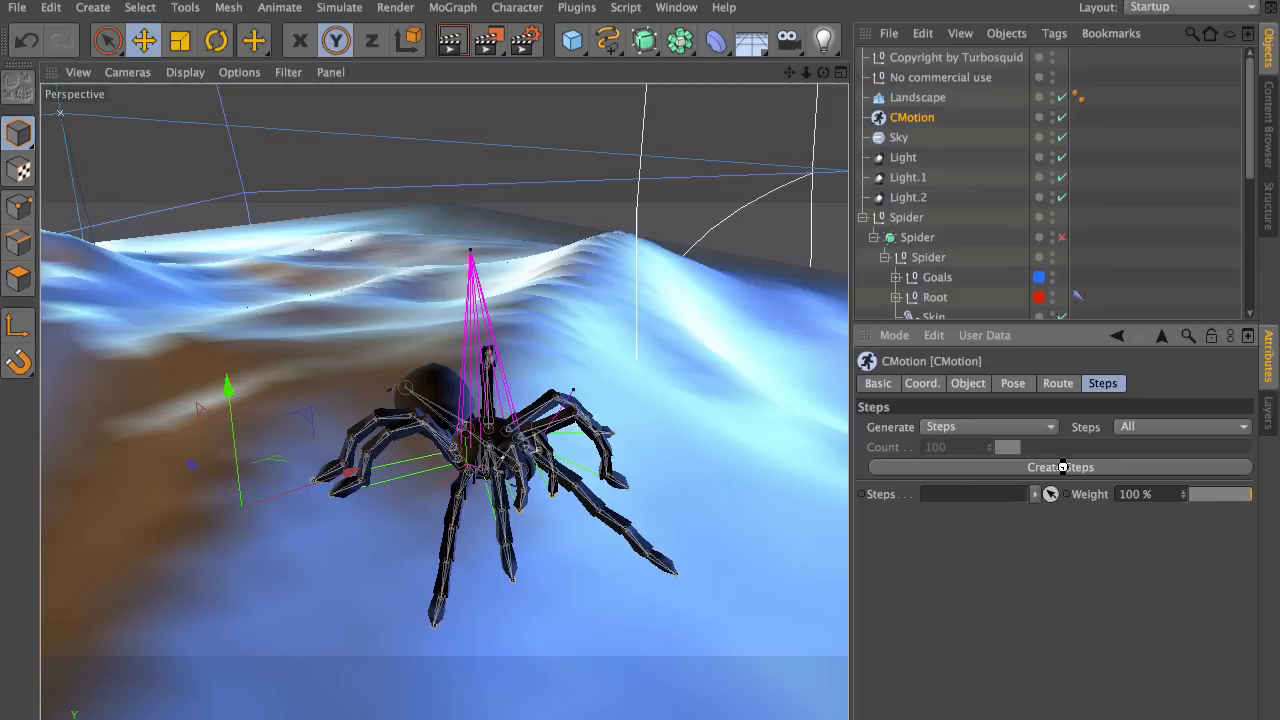
mouse_move(993, 261)
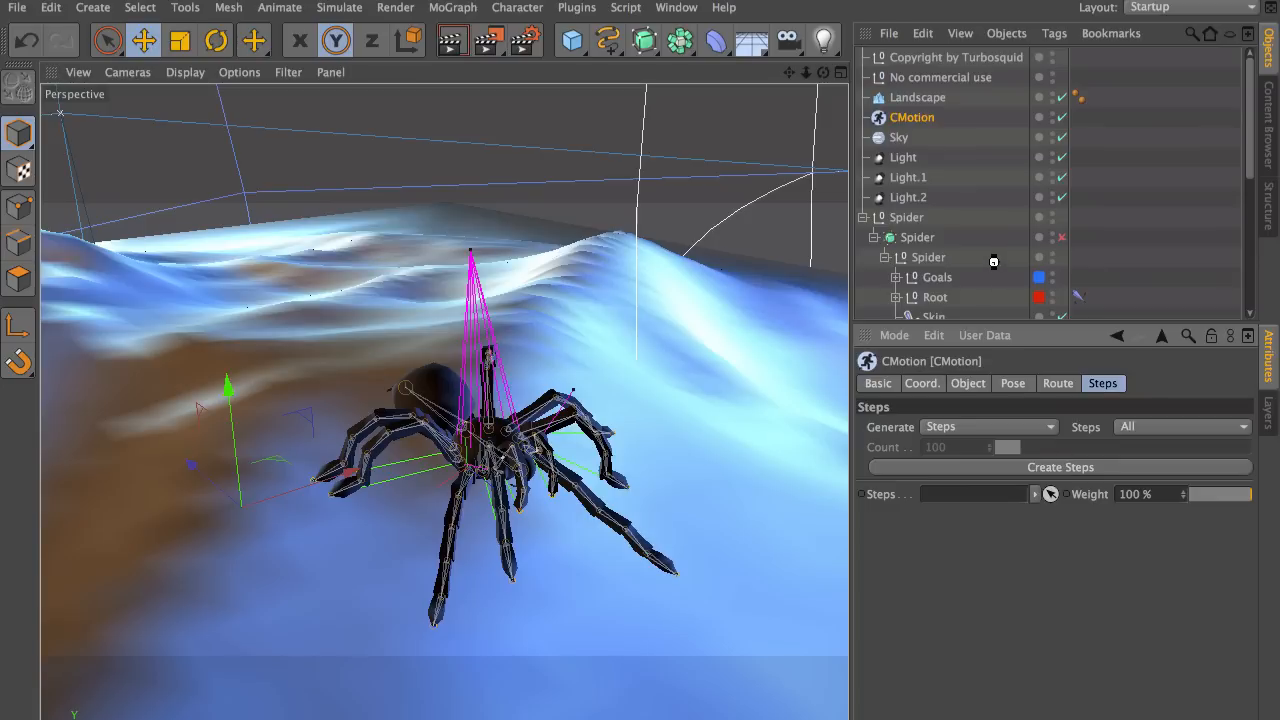
- Use Create Steps on the CMotion object to lay footstep markers across the terrain
left_click(1060, 467)
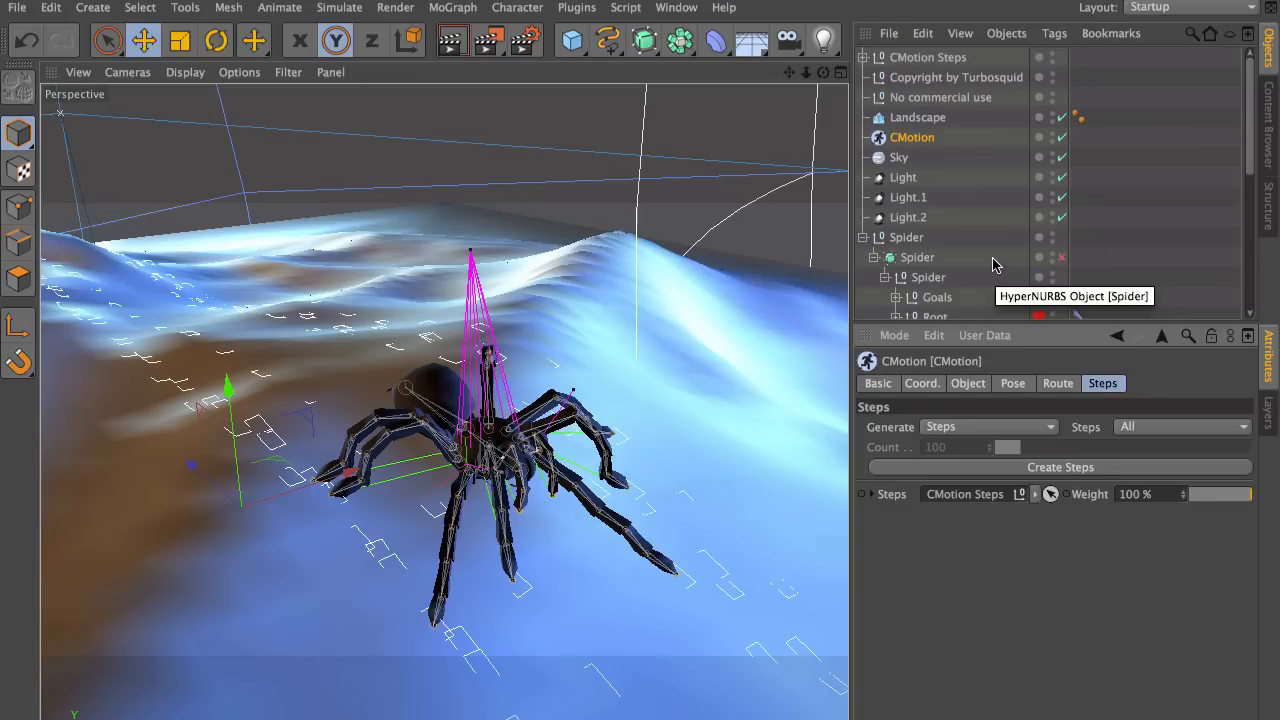
- Expand CMotion Steps, Root and L_Leg 1_Steps in the Object Manager
left_click(865, 77)
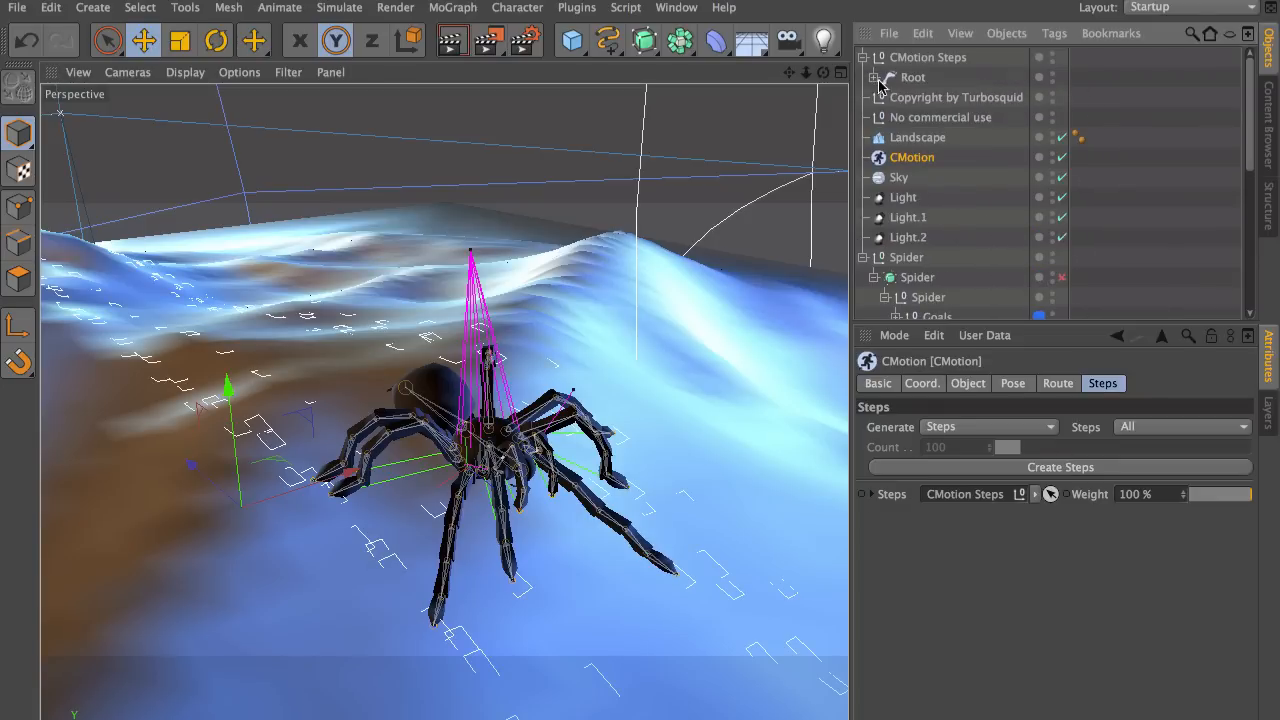
left_click(886, 77)
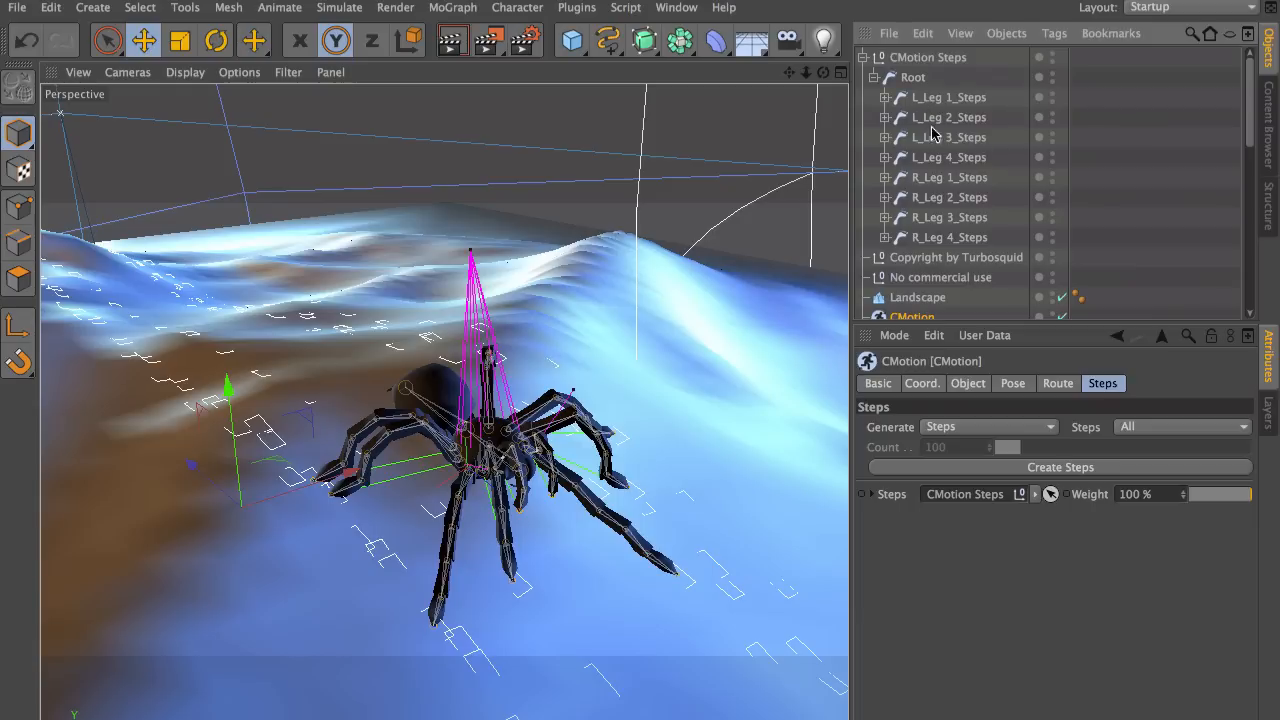
left_click(886, 97)
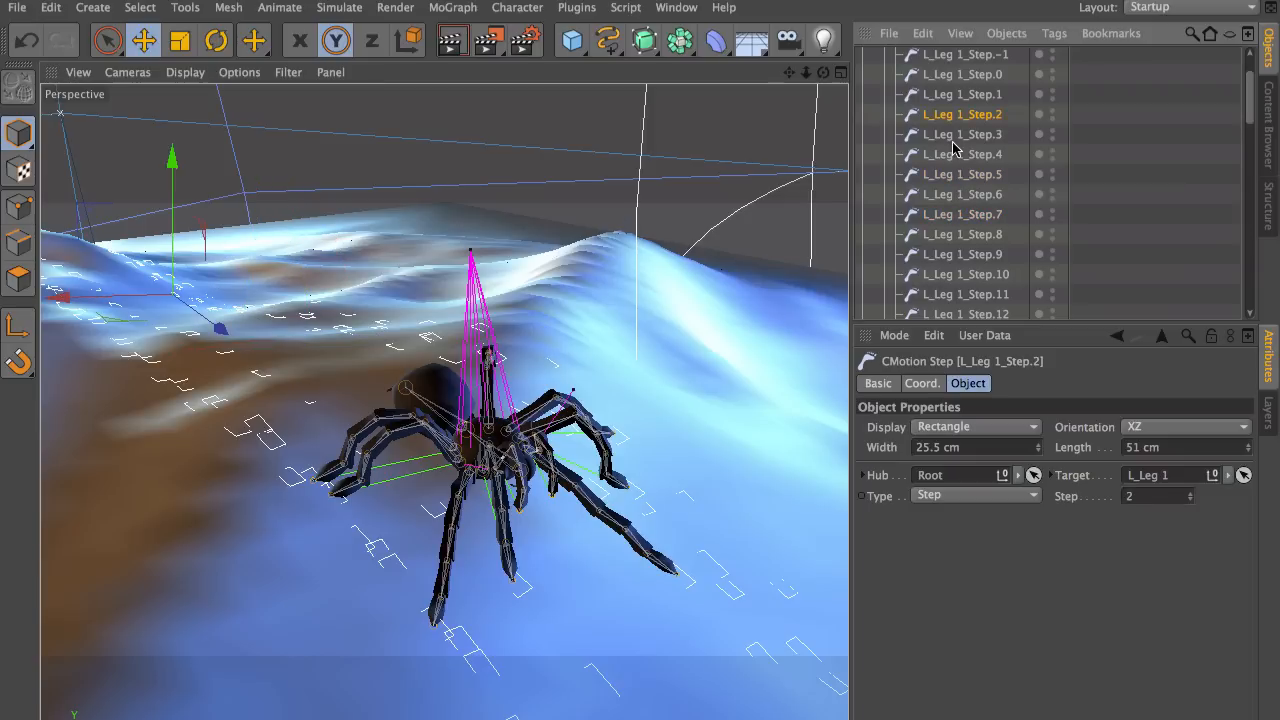
- Select L_Leg 1_Step.13 to show its move gizmo in the viewport
left_click(962, 134)
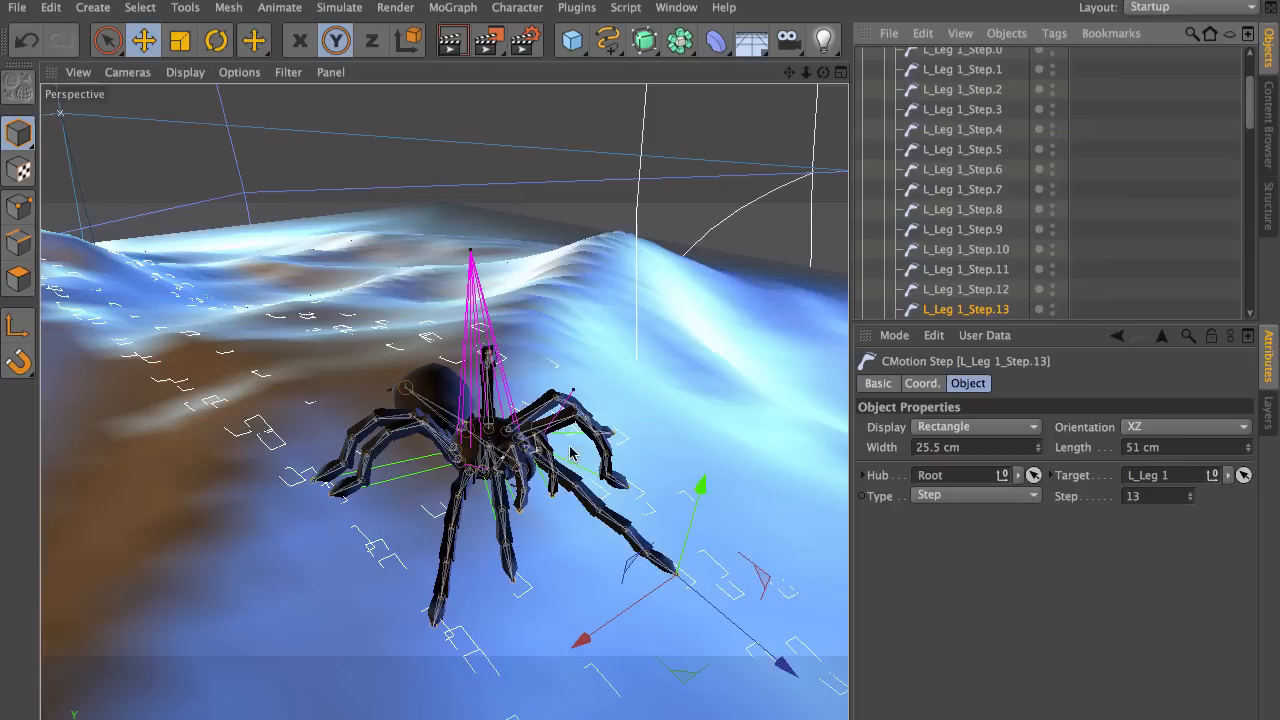
mouse_move(787, 673)
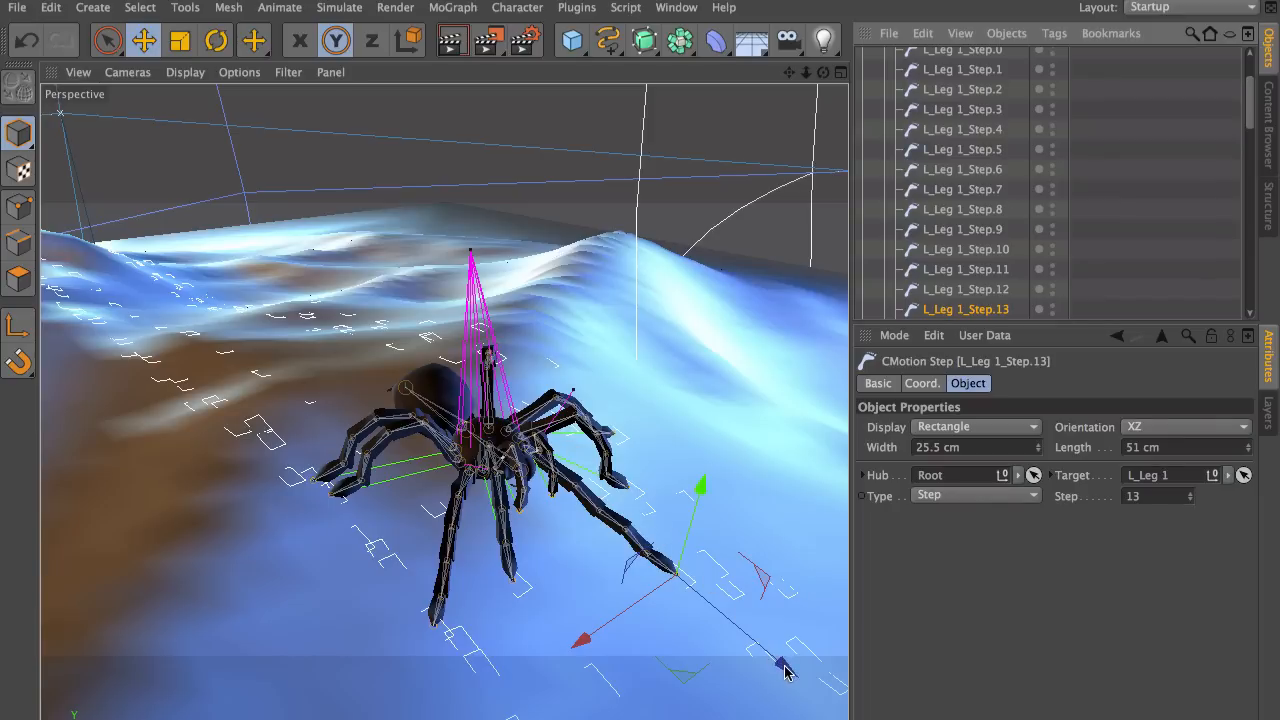